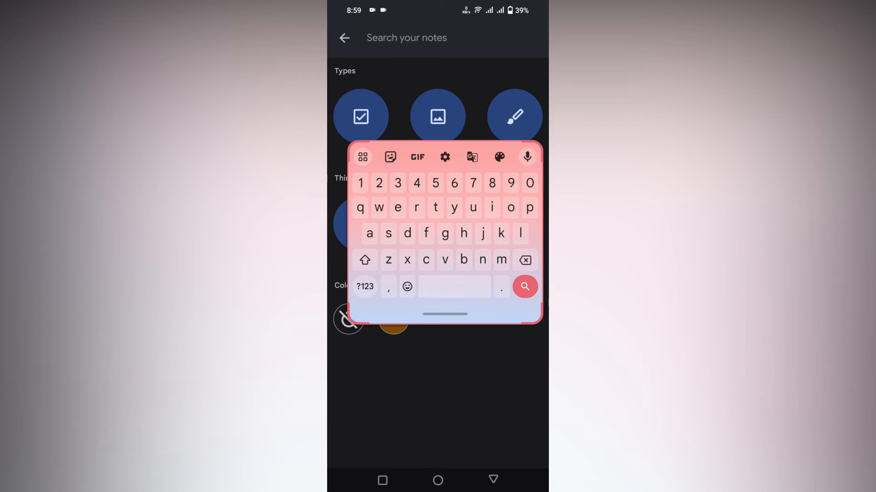
Step: Reveal Gboard's extra tools menu with Floating, Resize and One-handed options
click(362, 157)
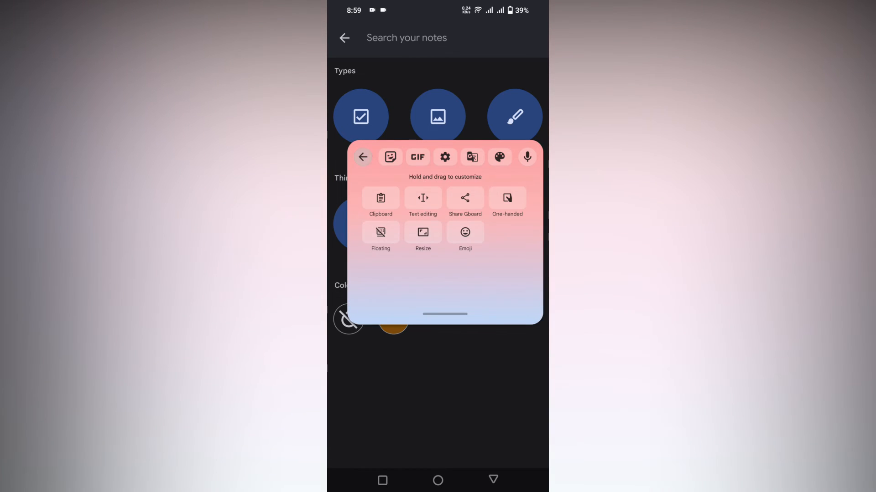